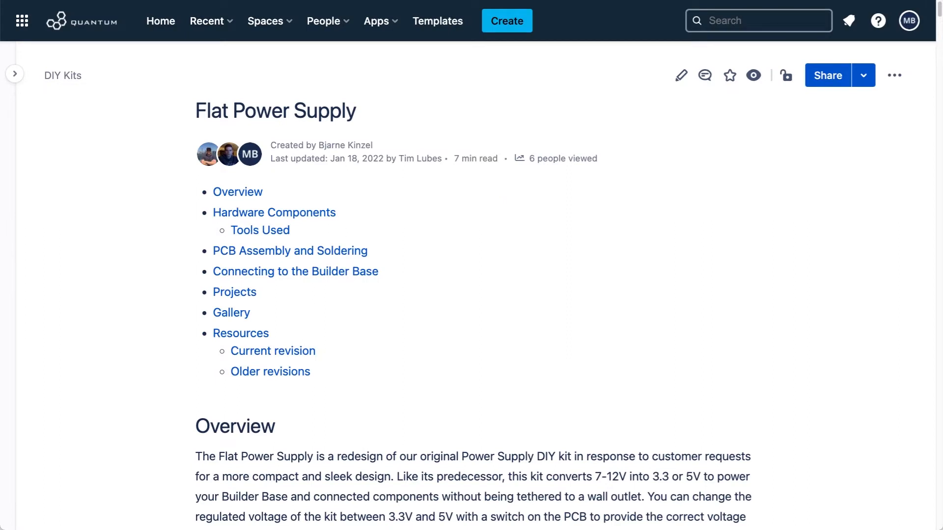
{"action": "scroll", "scroll_direction": "down", "scroll_amount": 3}
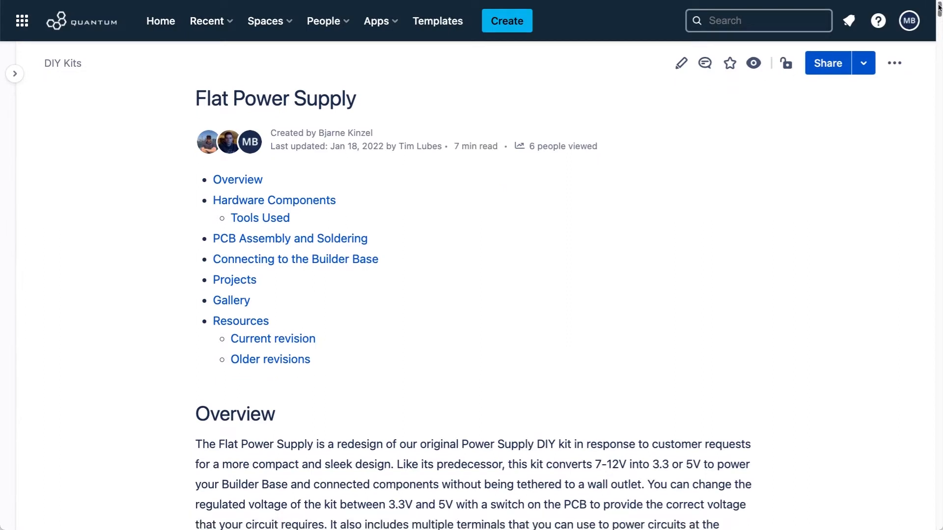
{"action": "scroll", "scroll_direction": "down", "scroll_amount": 3}
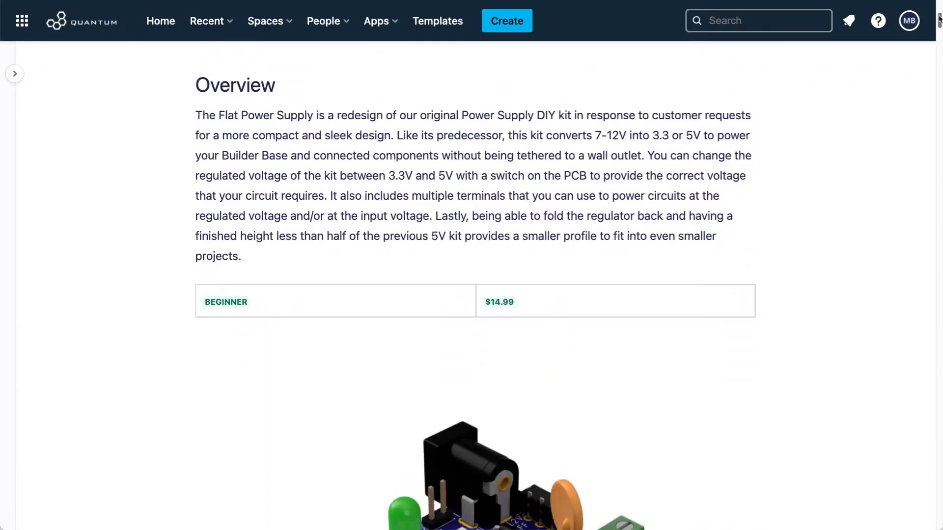
{"action": "scroll", "scroll_direction": "down", "scroll_amount": 3}
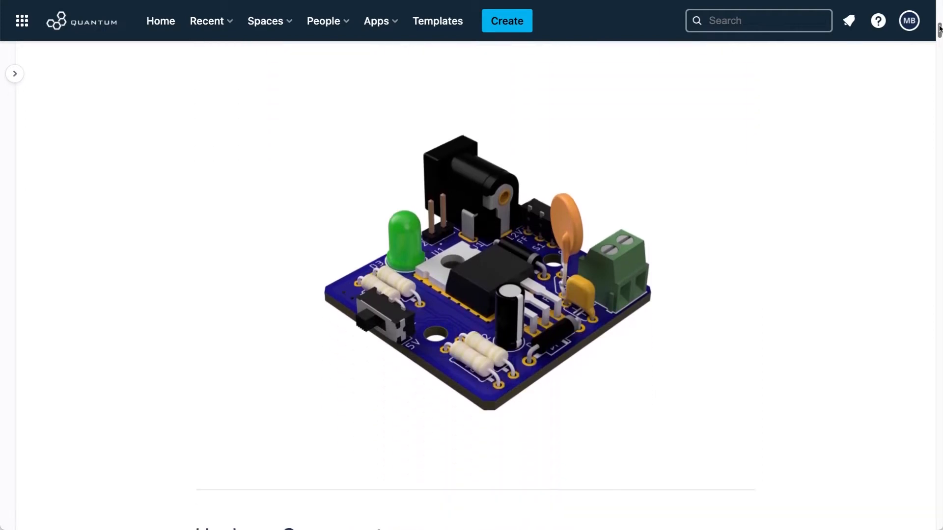
{"action": "scroll", "scroll_direction": "down", "scroll_amount": 3}
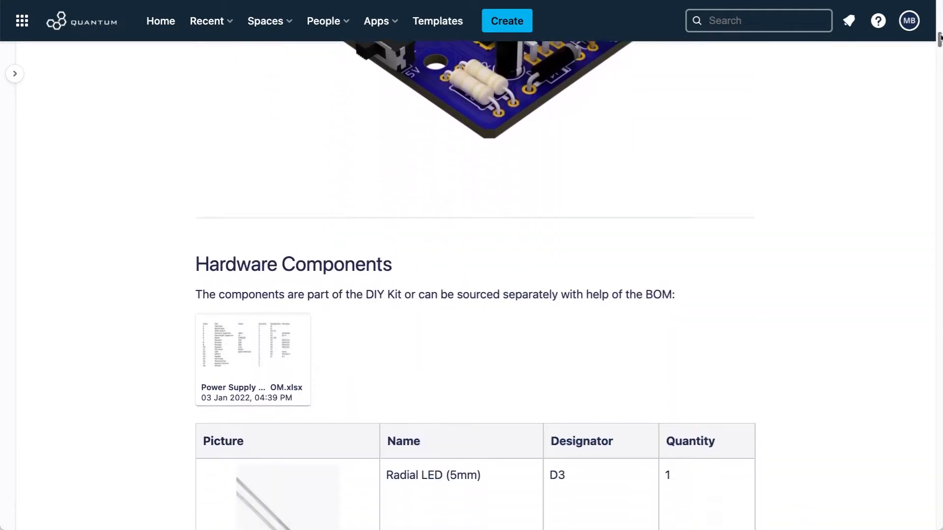
{"action": "scroll", "scroll_direction": "down", "scroll_amount": 3}
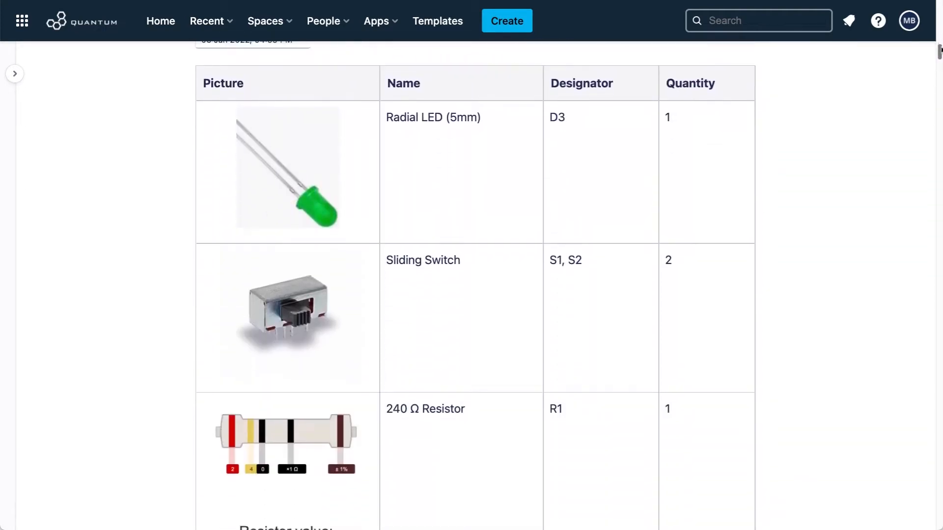
{"action": "scroll", "scroll_direction": "down", "scroll_amount": 3}
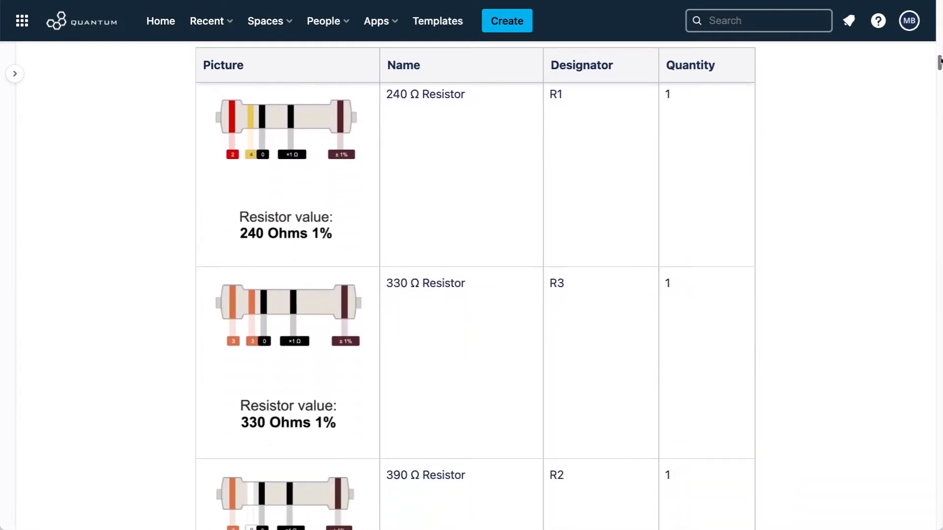
{"action": "scroll", "scroll_direction": "down", "scroll_amount": 3}
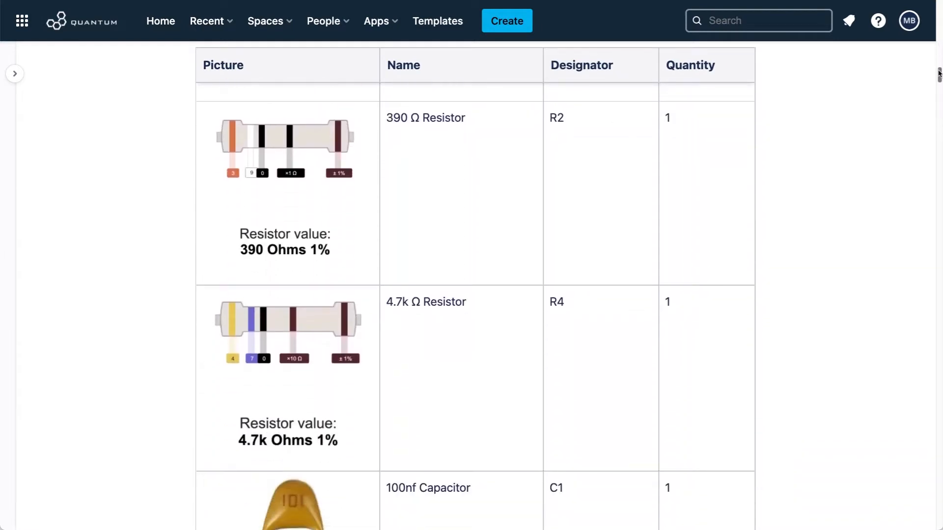
{"action": "scroll", "scroll_direction": "down", "scroll_amount": 3}
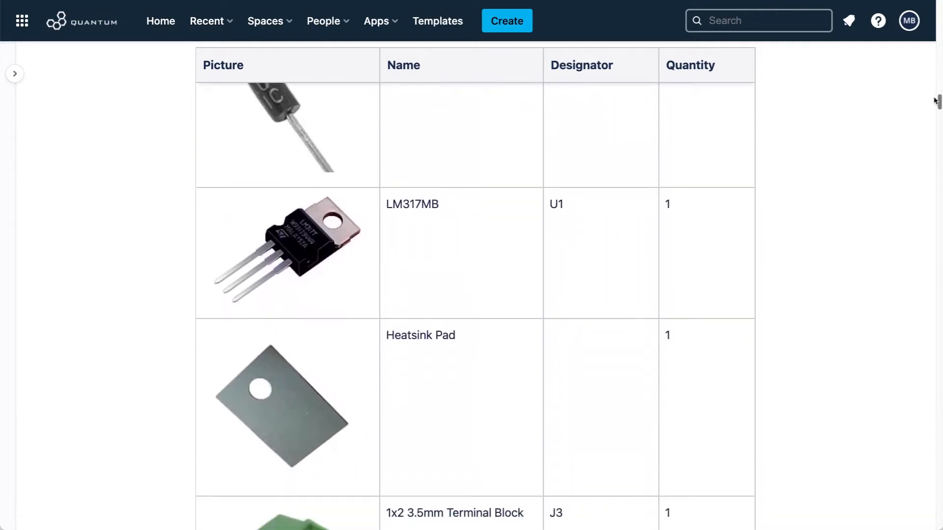
{"action": "scroll", "scroll_direction": "down", "scroll_amount": 3}
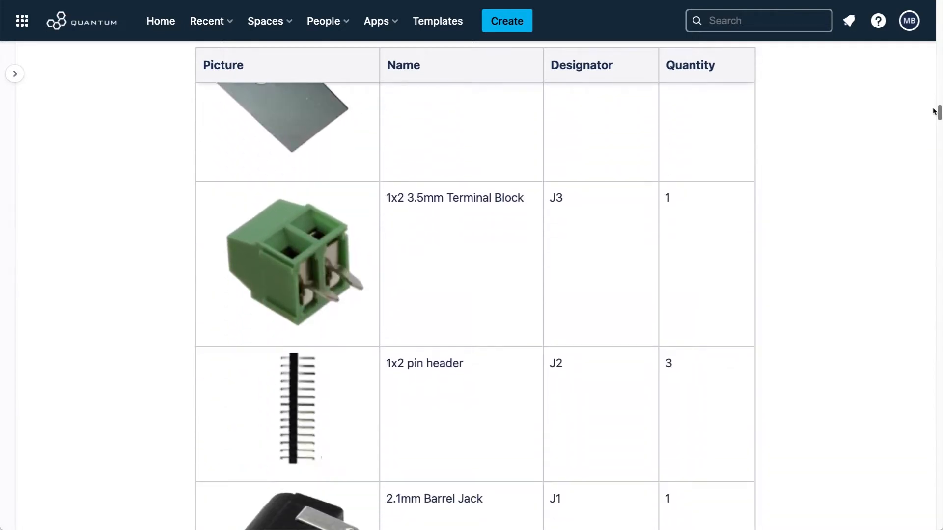